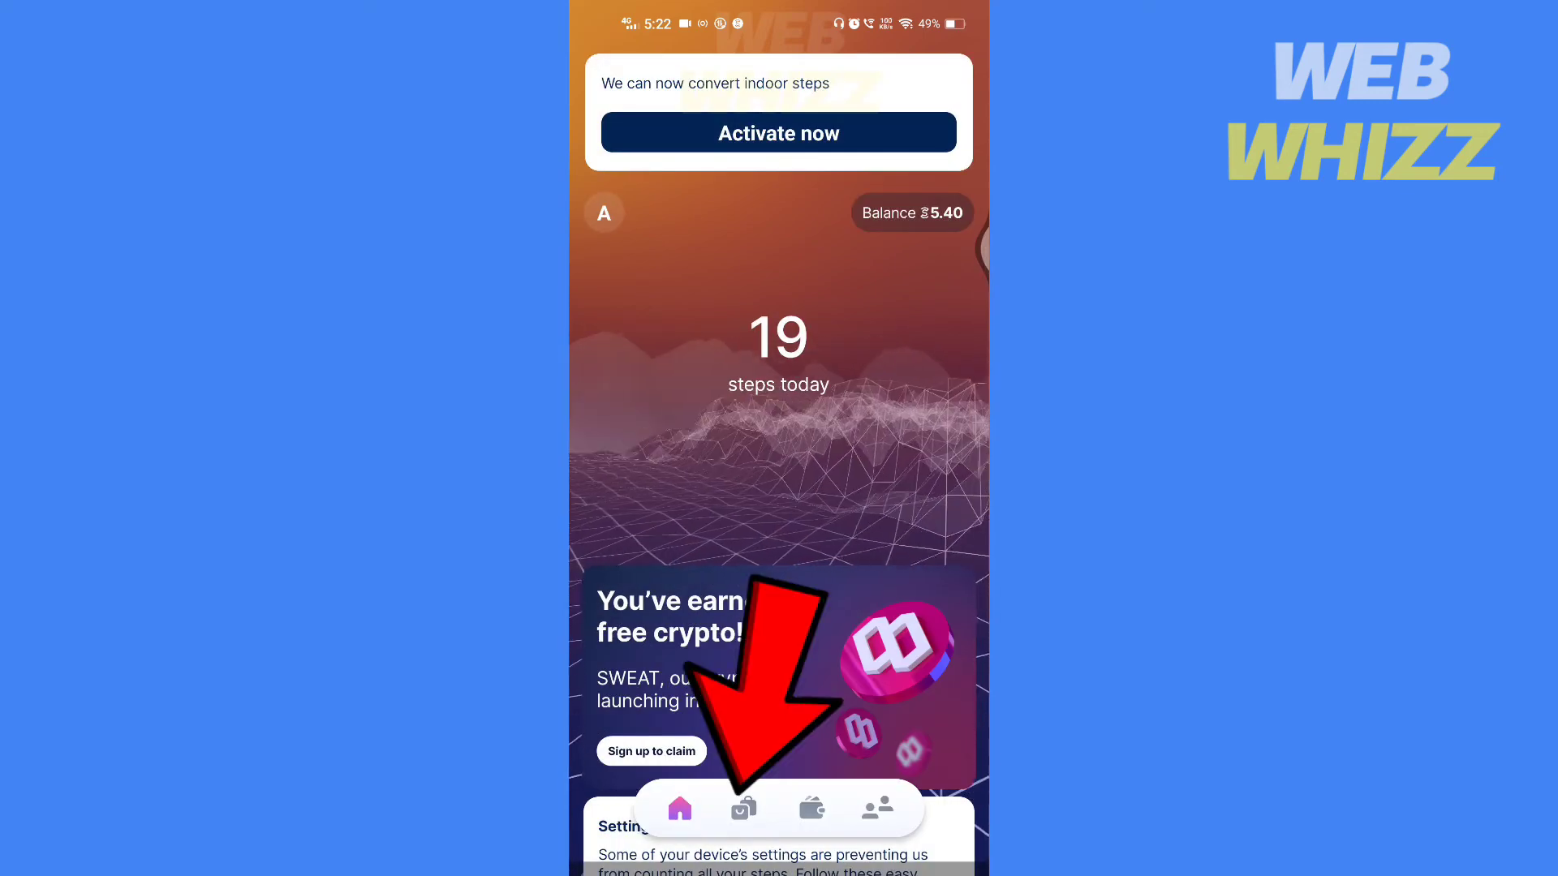
- Open the Shop tab and the Where do you live? country list, currently India
left_click(742, 808)
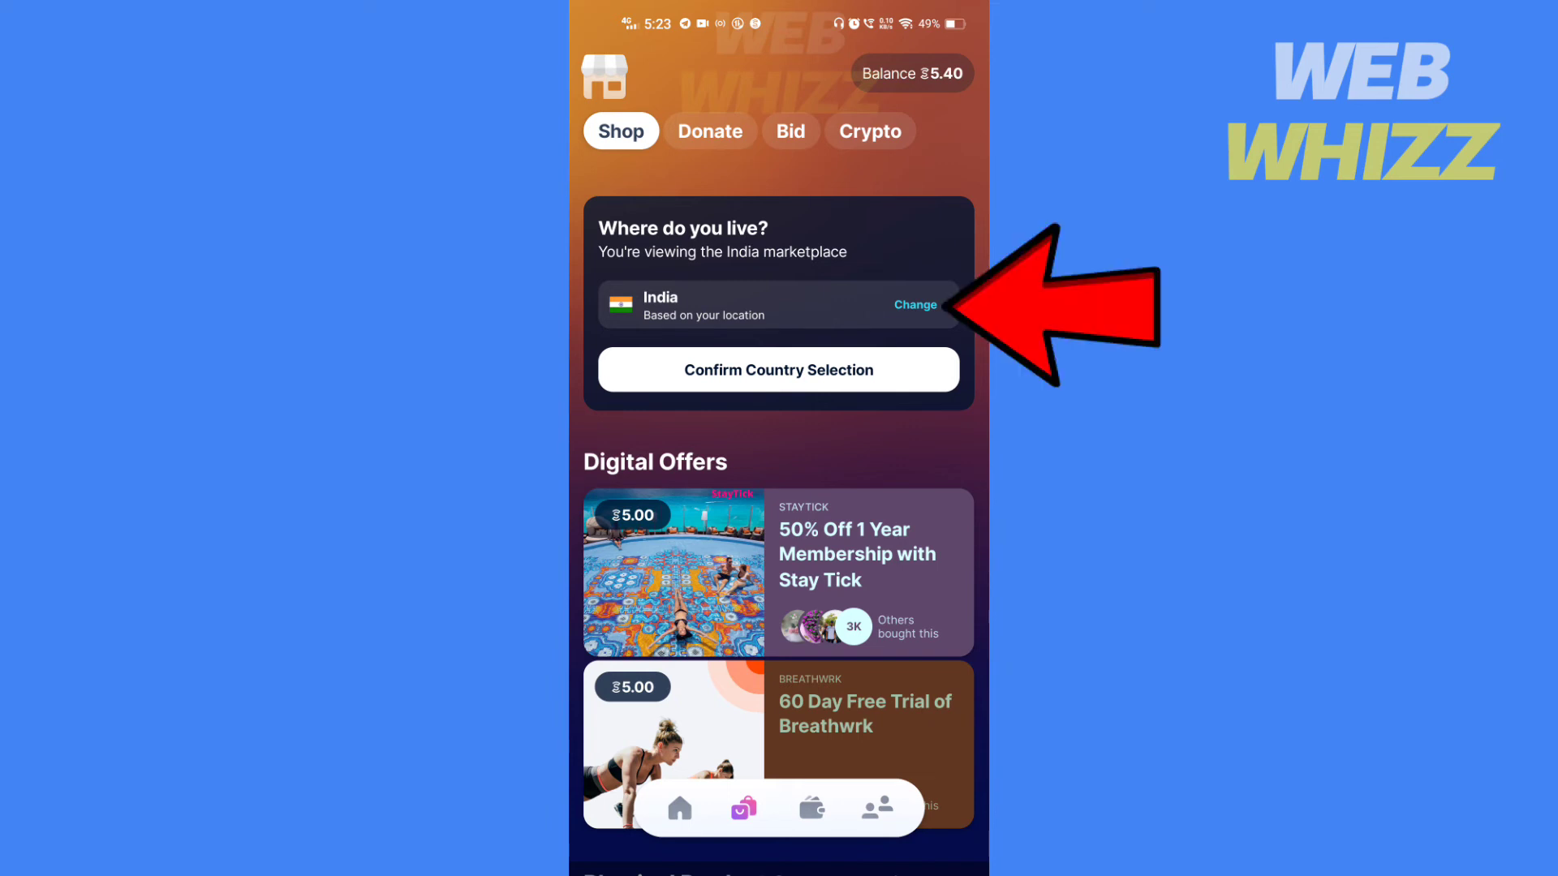
left_click(915, 304)
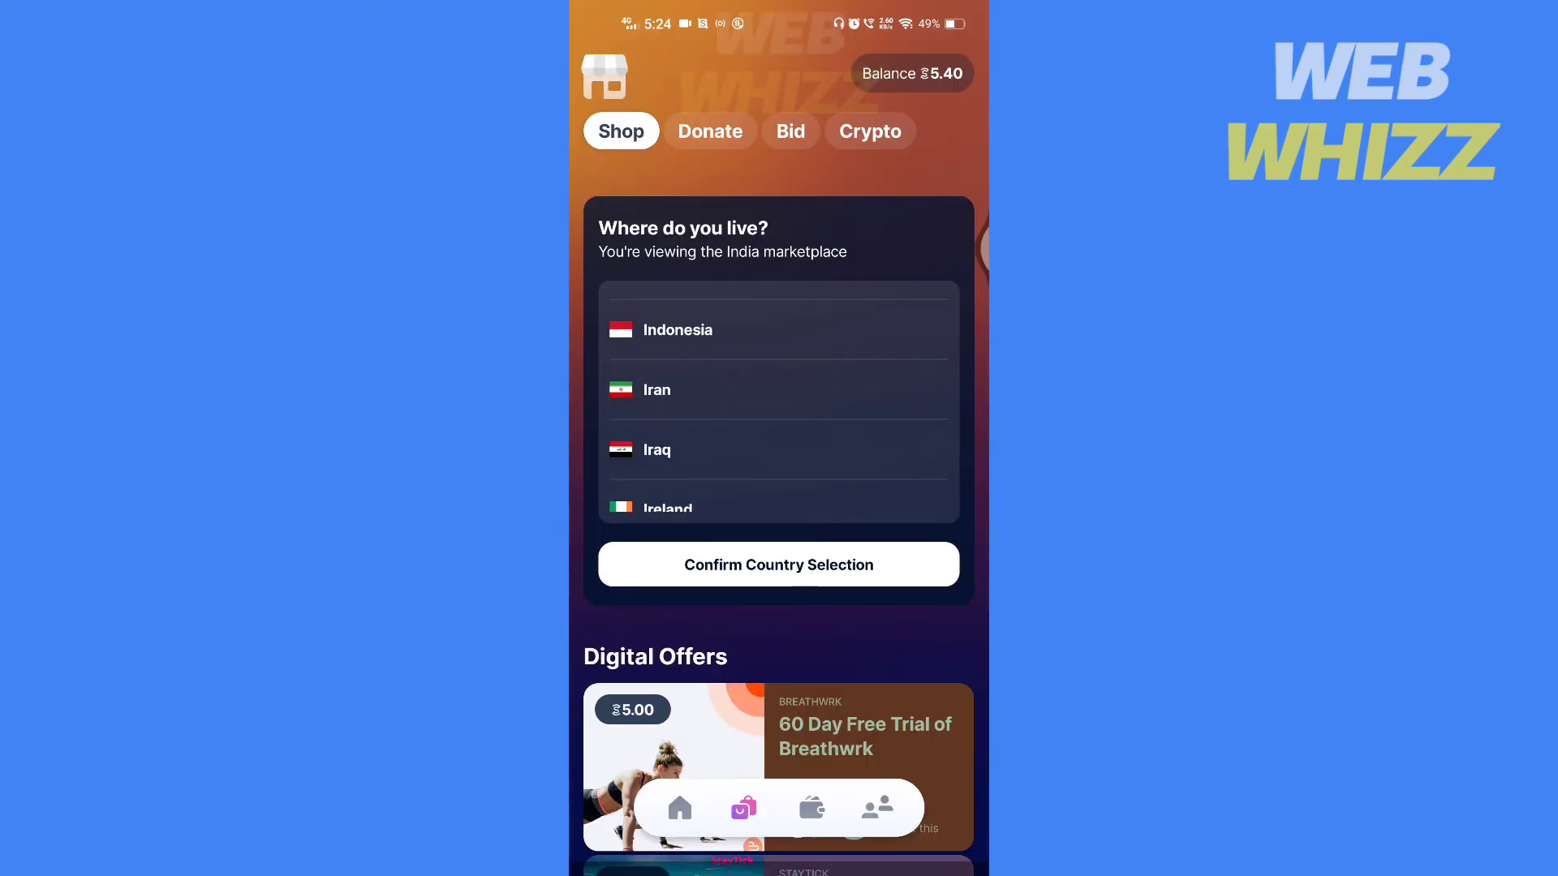